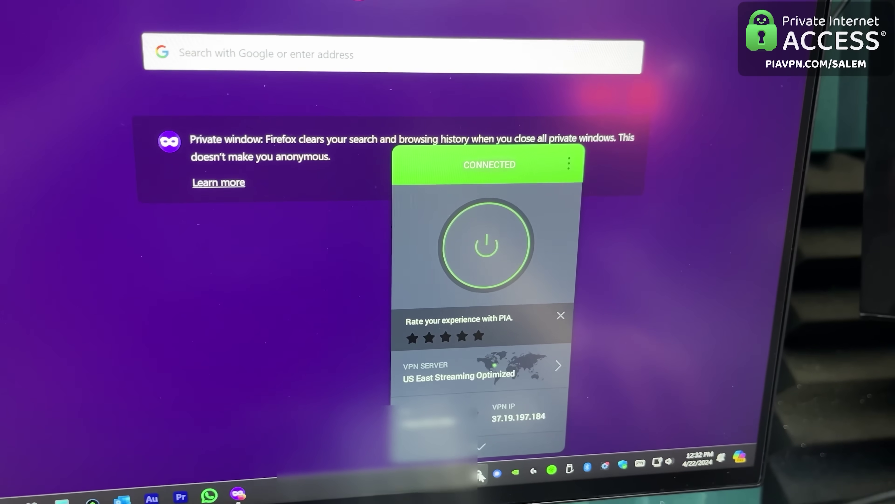
{"action": "type", "text": "8k tenta"}
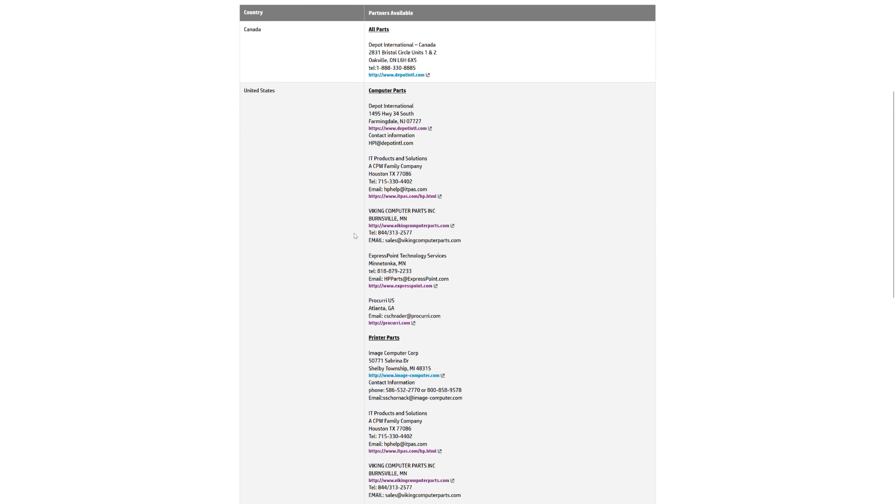
{"action": "scroll", "scroll_direction": "down", "scroll_amount": 3}
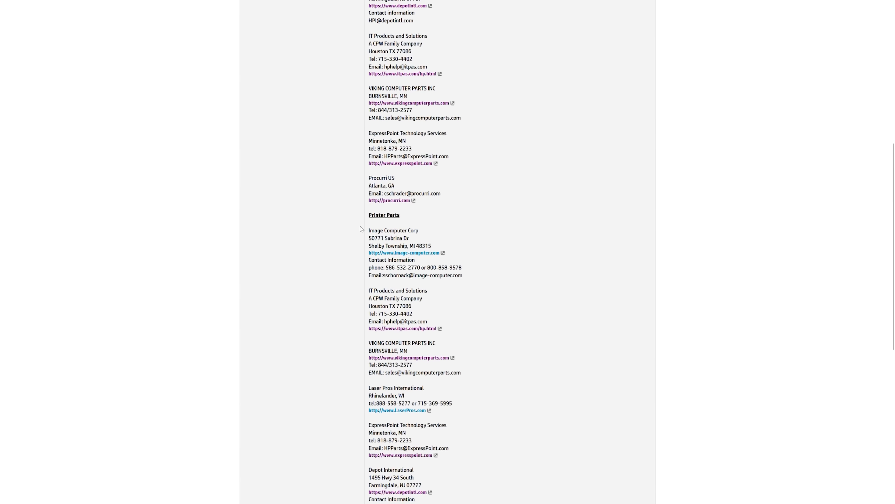